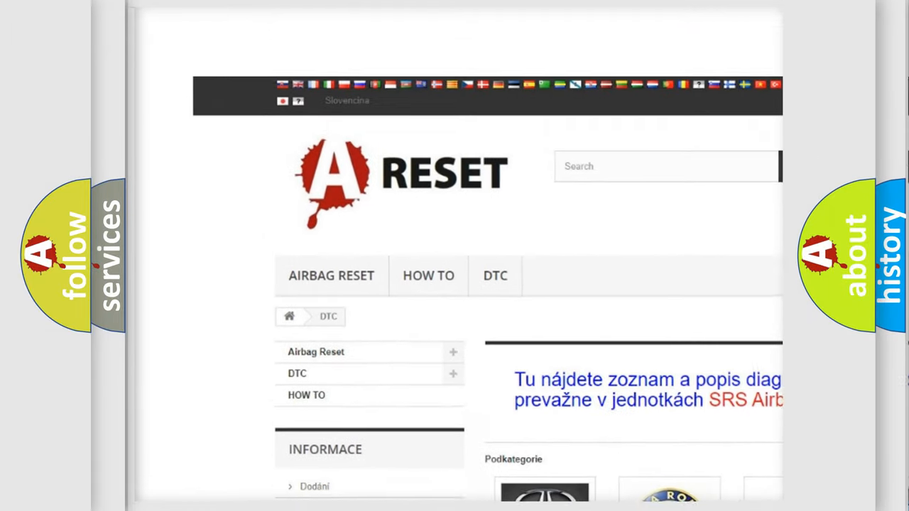
Choose the ALFA ROMEO DTC tile and browse its fault codes down to the C and P codes.
{"action": "scroll", "scroll_direction": "down", "scroll_amount": 3}
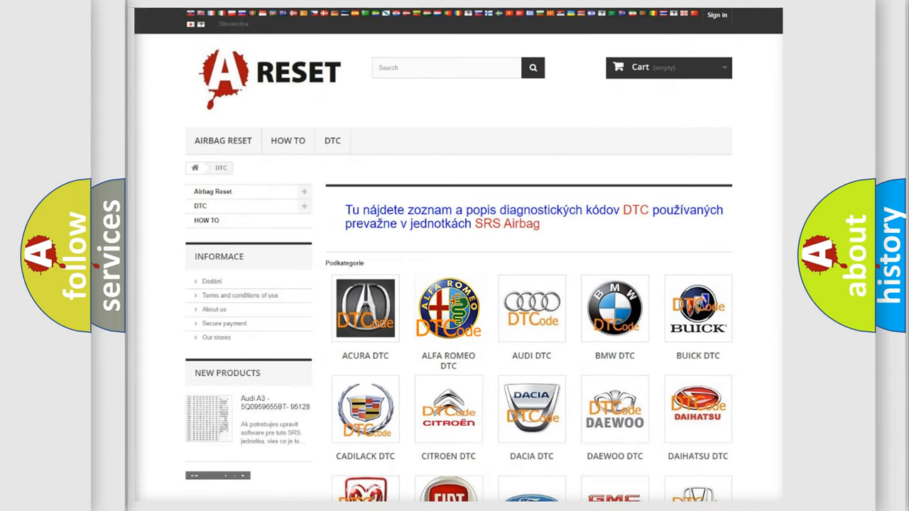
{"action": "left_click", "coordinate": [449, 308]}
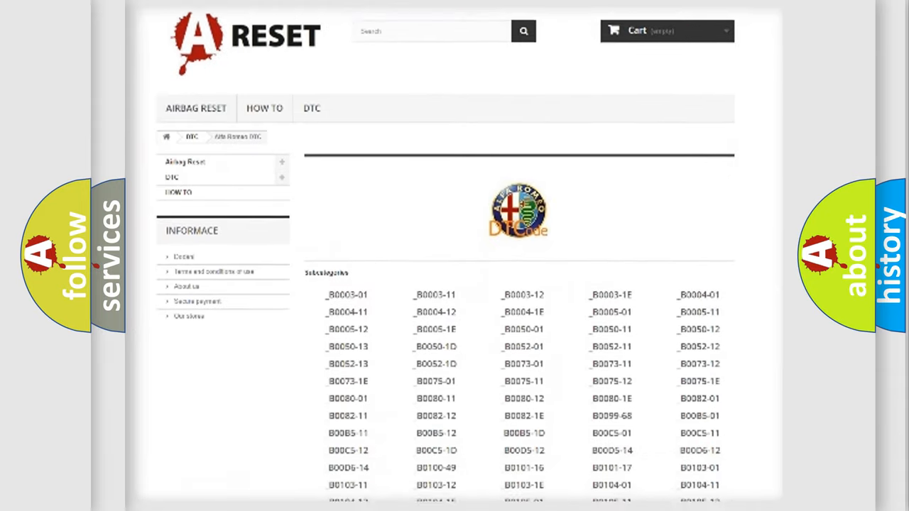
{"action": "scroll", "scroll_direction": "down", "scroll_amount": 3}
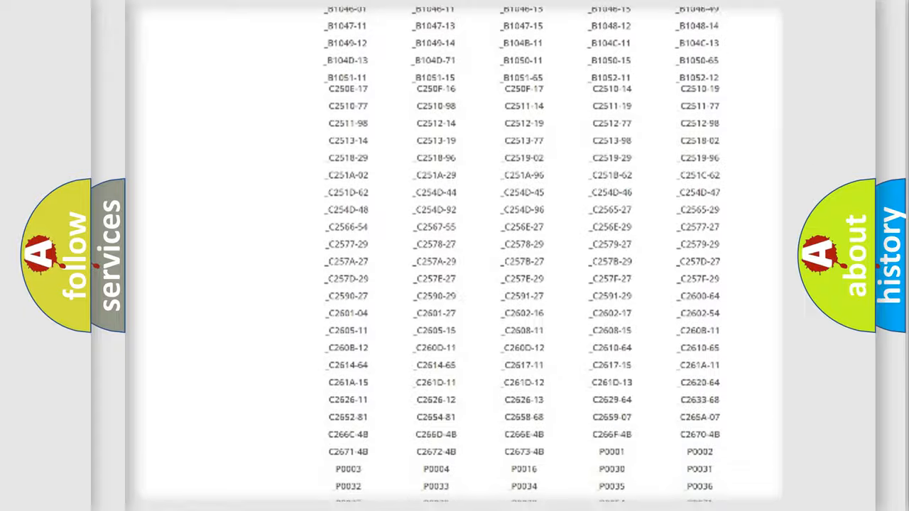